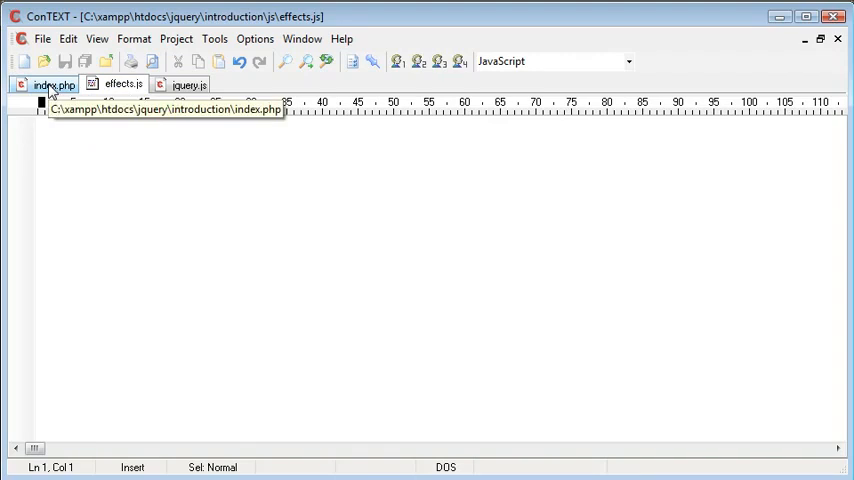
- In index.php, add <div id="a_div"> containing 'Some text inside here' to the body
{"action": "left_click", "coordinate": [54, 85]}
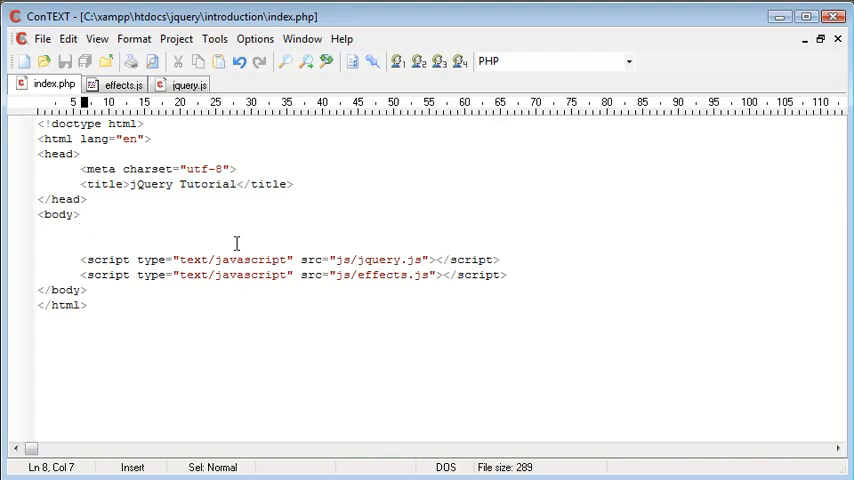
{"action": "type", "text": "<div"}
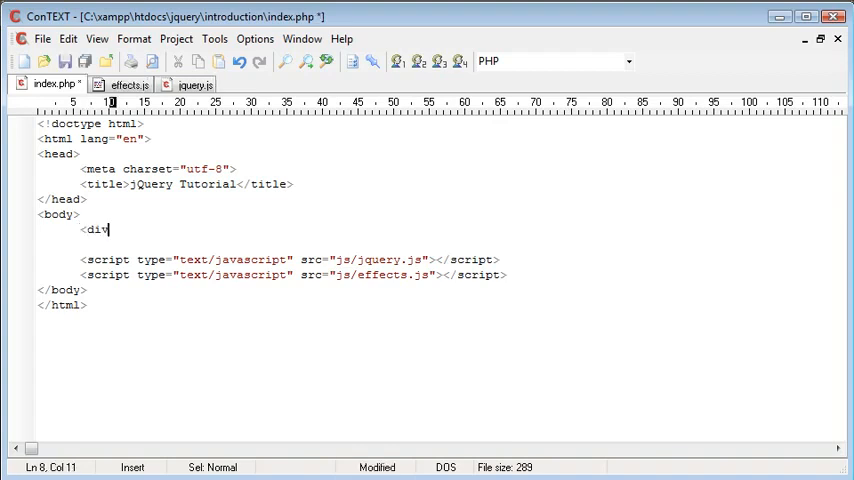
{"action": "type", "text": "id=\"\">"}
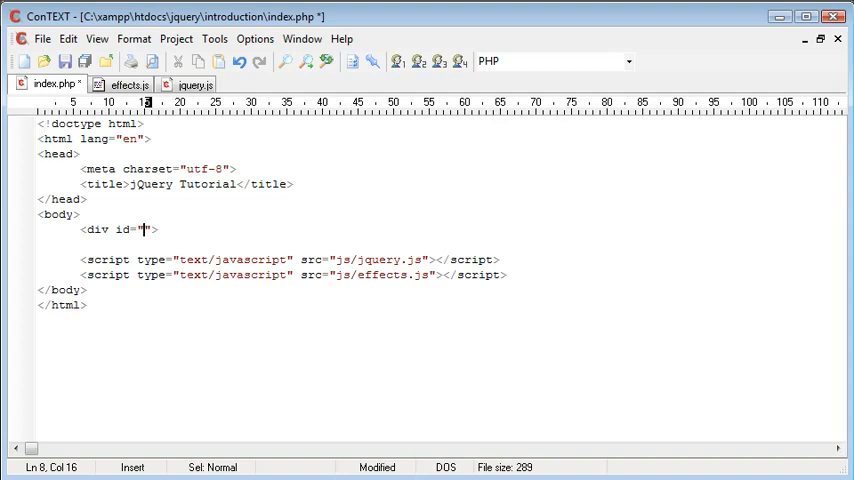
{"action": "type", "text": "a_div"}
{"action": "type", "text": "</div"}
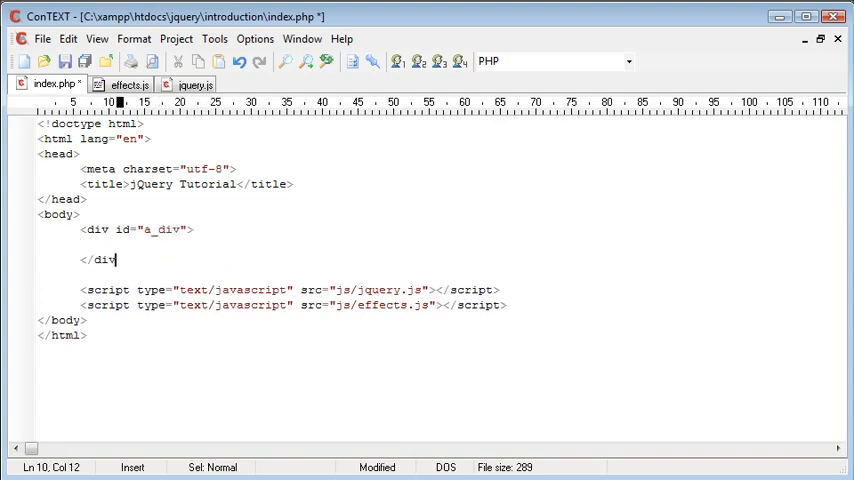
{"action": "type", "text": "Some text inside"}
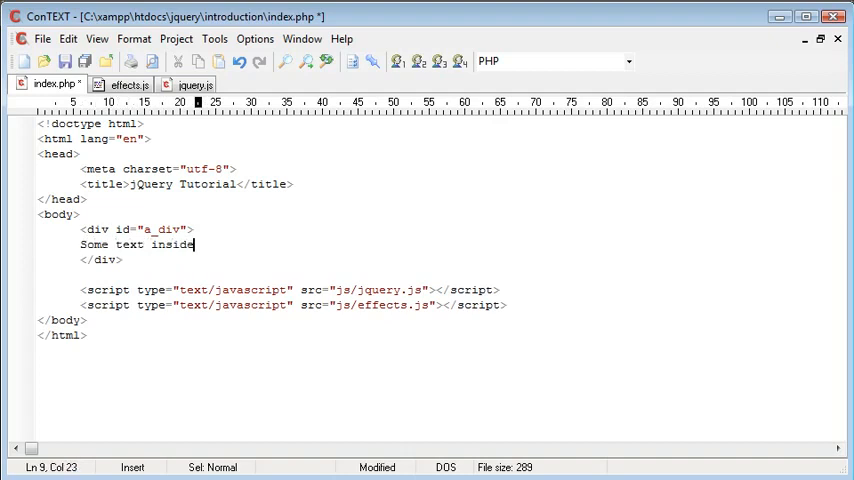
{"action": "type", "text": "here"}
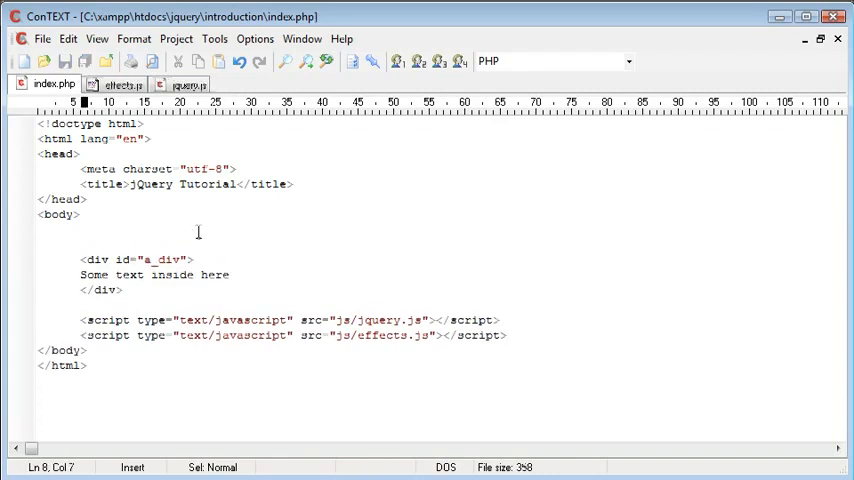
- Above the div, add <input type="button" value="Hide" id="a_button" /> and save
{"action": "left_click", "coordinate": [81, 230]}
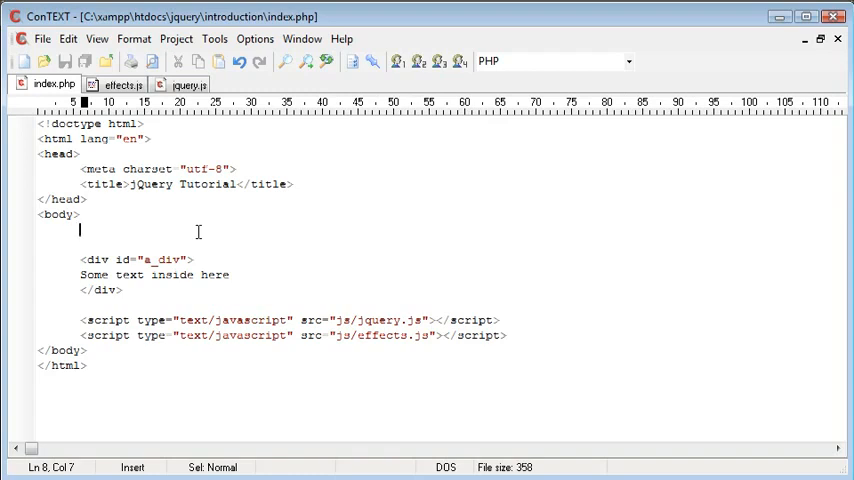
{"action": "type", "text": "<input type=\"button\" />"}
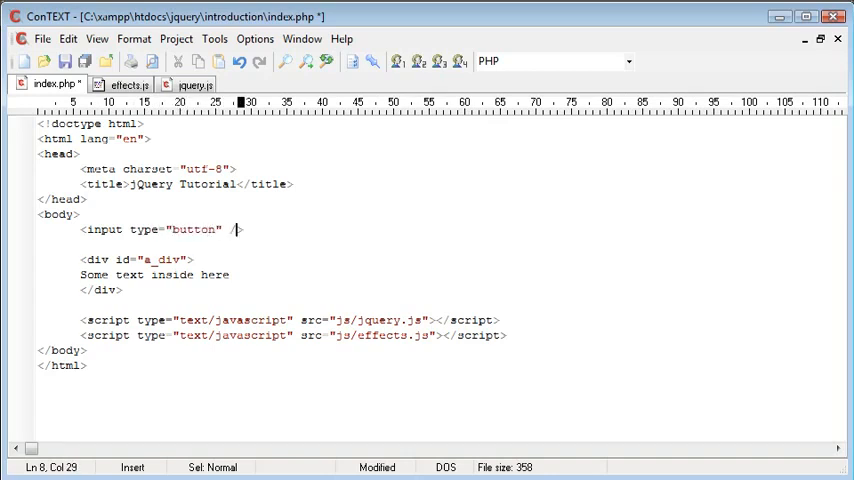
{"action": "type", "text": "value=\"\""}
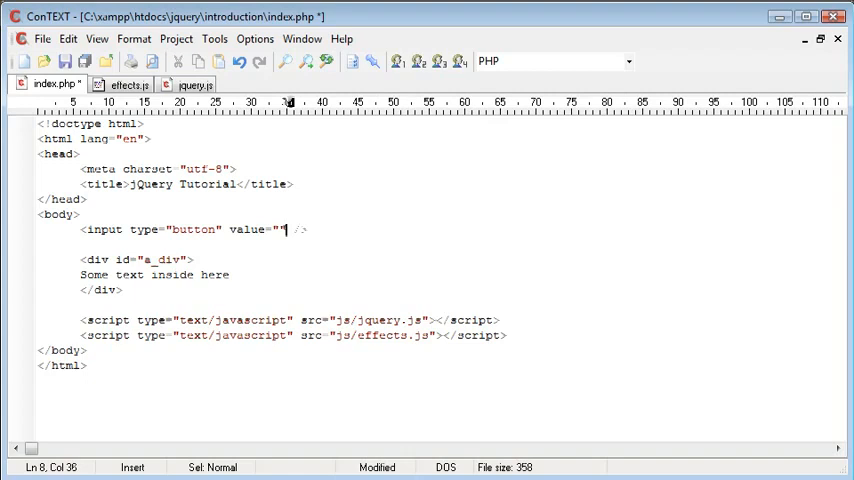
{"action": "type", "text": "Hide\" id=\"a_button"}
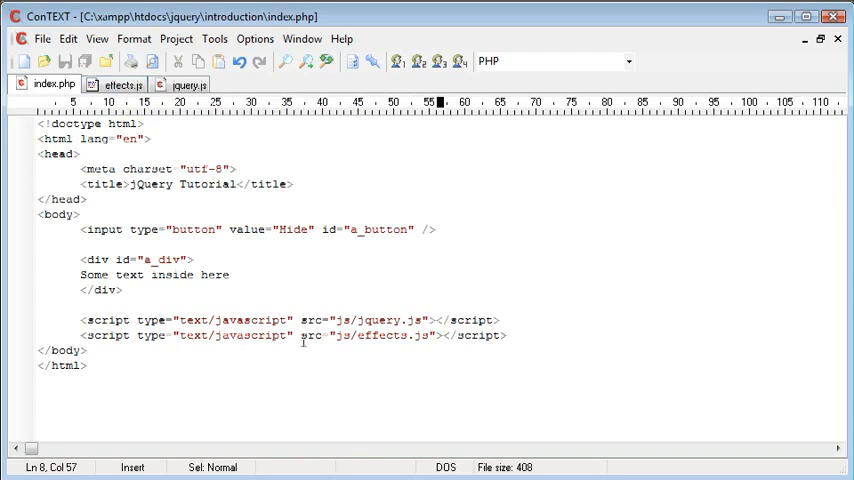
{"action": "mouse_move", "coordinate": [400, 323]}
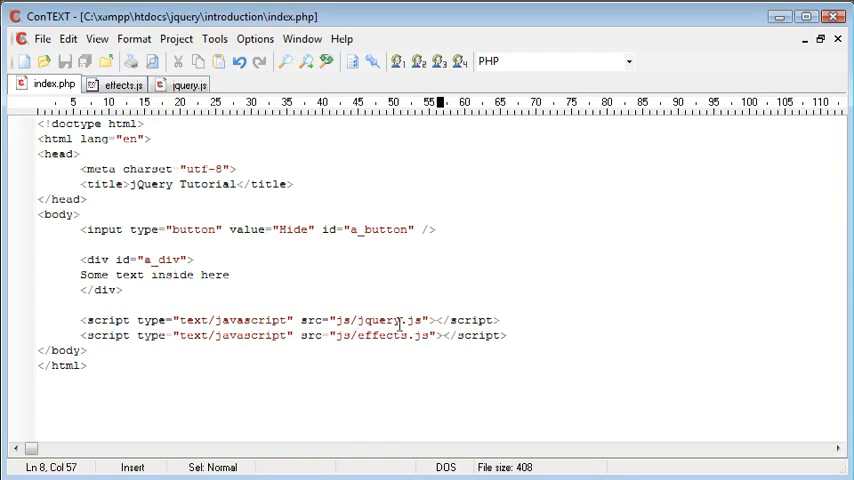
{"action": "mouse_move", "coordinate": [118, 84]}
{"action": "type", "text": "$"}
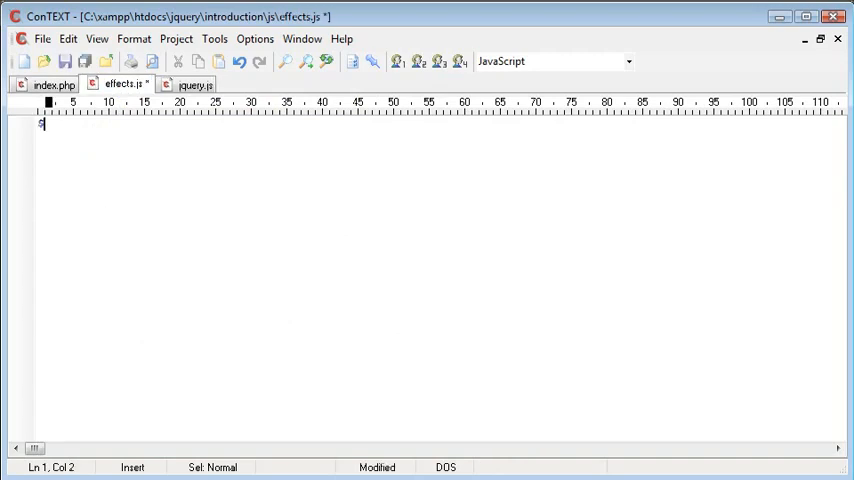
- Write $('#a_button').click(function() { }); as an empty handler in effects.js
{"action": "type", "text": "('#')"}
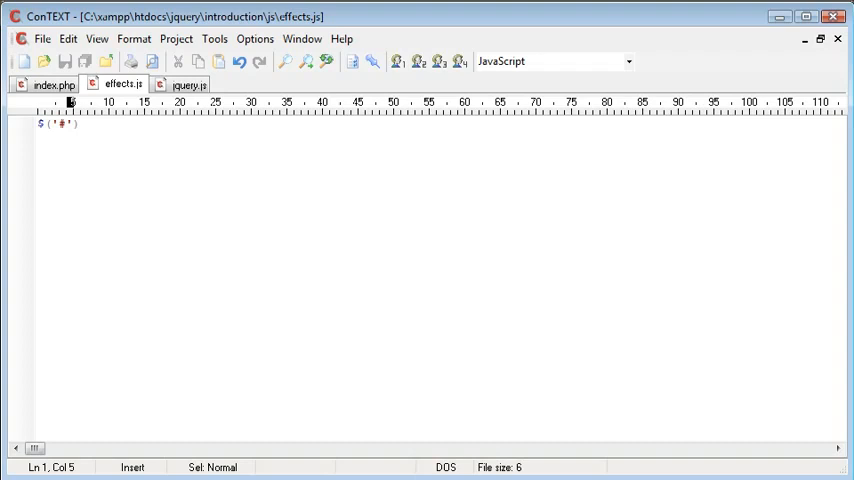
{"action": "type", "text": "a_button"}
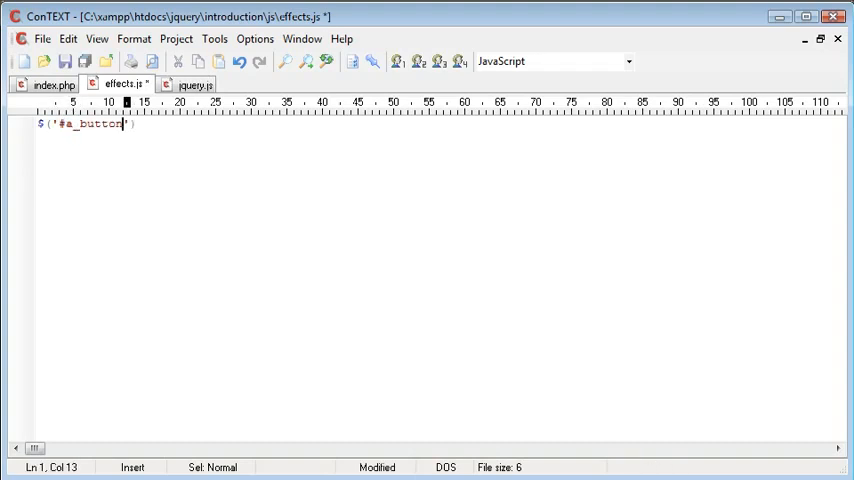
{"action": "type", "text": ");"}
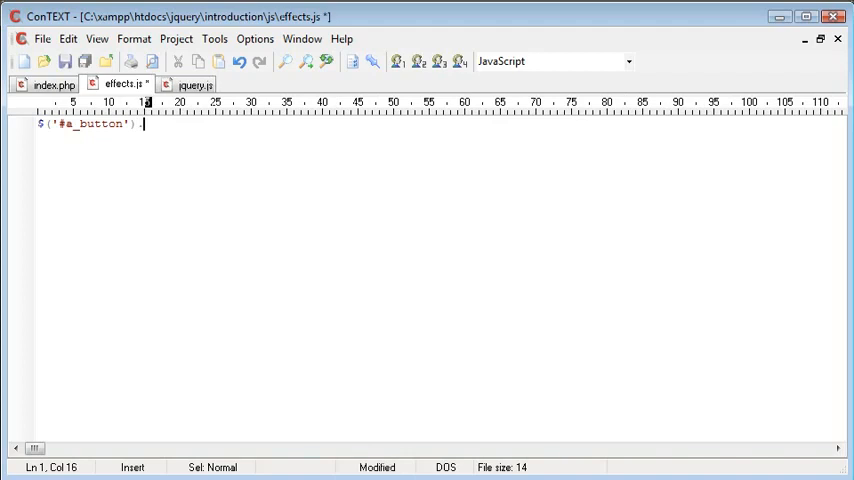
{"action": "type", "text": ".click"}
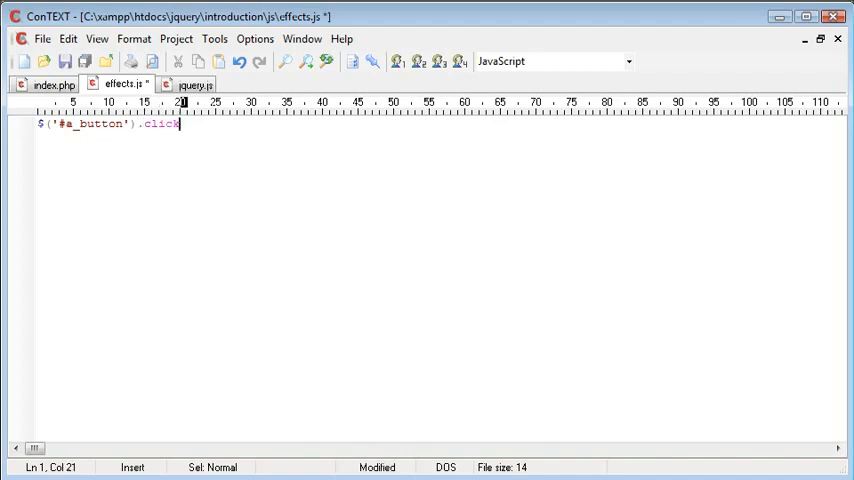
{"action": "type", "text": "();"}
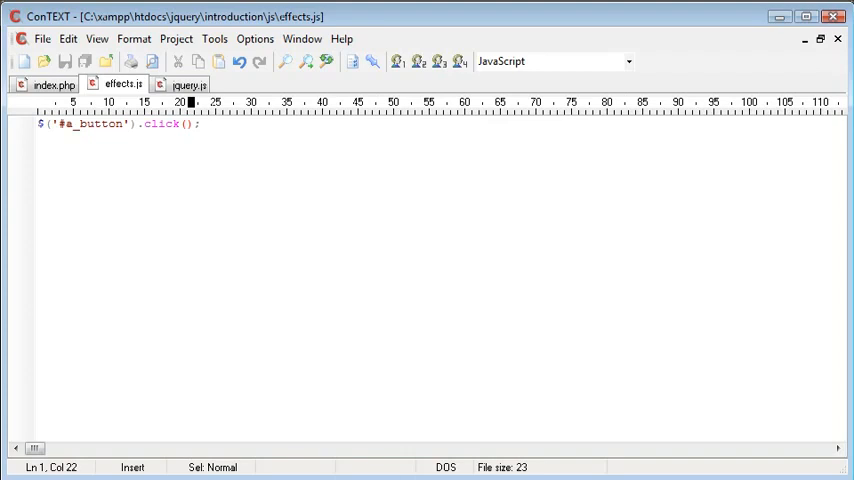
{"action": "type", "text": "function()"}
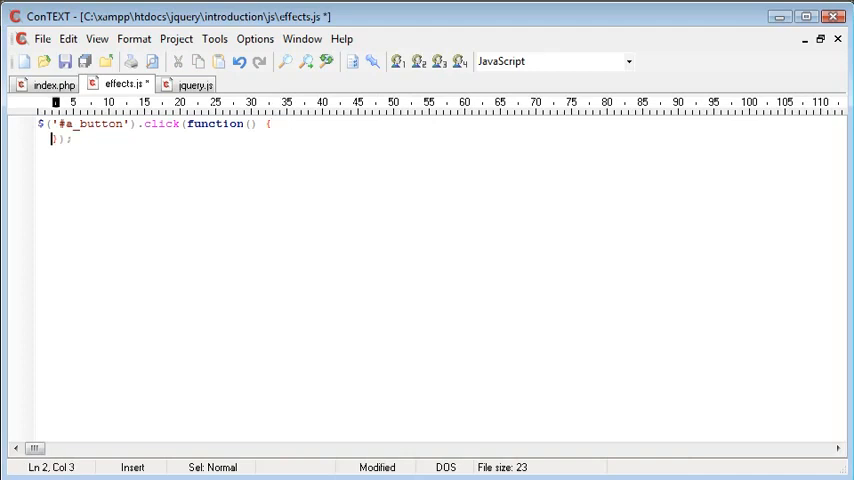
{"action": "type", "text": "her"}
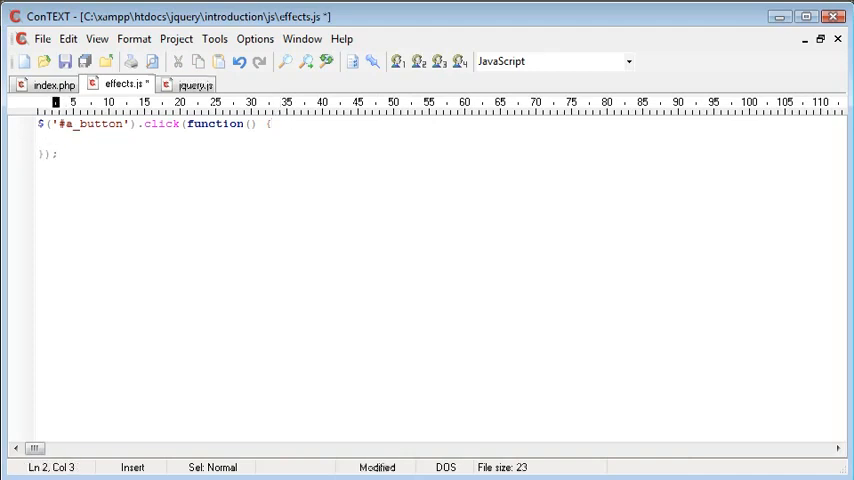
- Switch back to index.php to check the element ids
{"action": "left_click", "coordinate": [52, 84]}
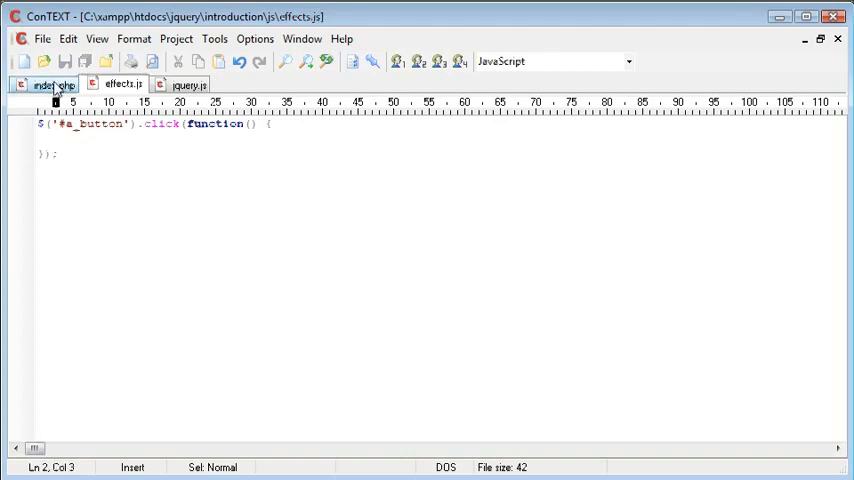
{"action": "left_click", "coordinate": [54, 84]}
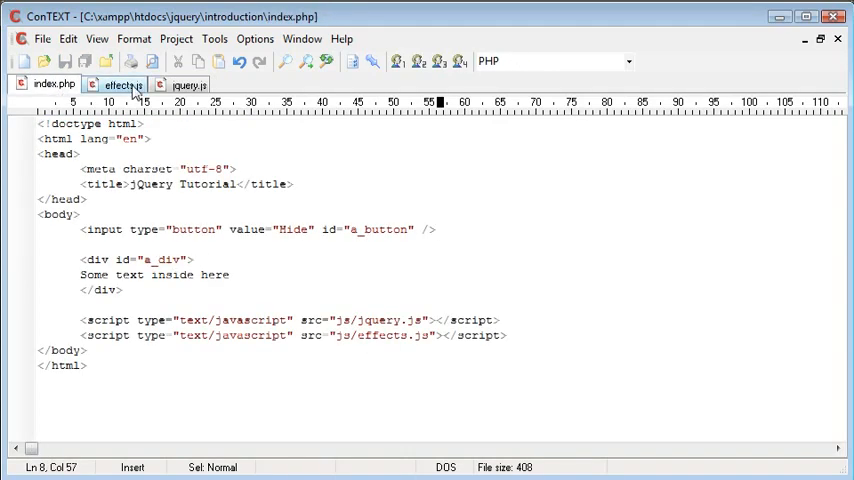
- Inside the click handler, add $('#a_div').hide(); and save effects.js
{"action": "left_click", "coordinate": [115, 84]}
{"action": "type", "text": "$('#a_div')"}
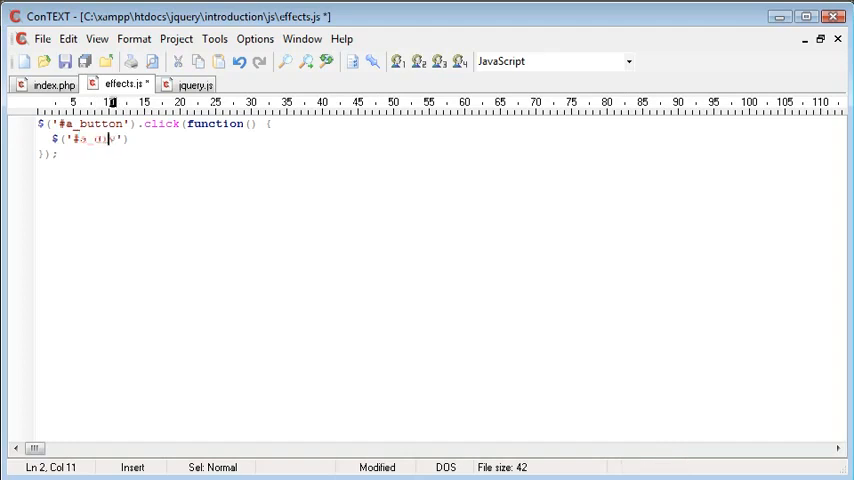
{"action": "left_click_drag", "start_coordinate": [79, 138], "coordinate": [120, 138]}
{"action": "type", "text": "."}
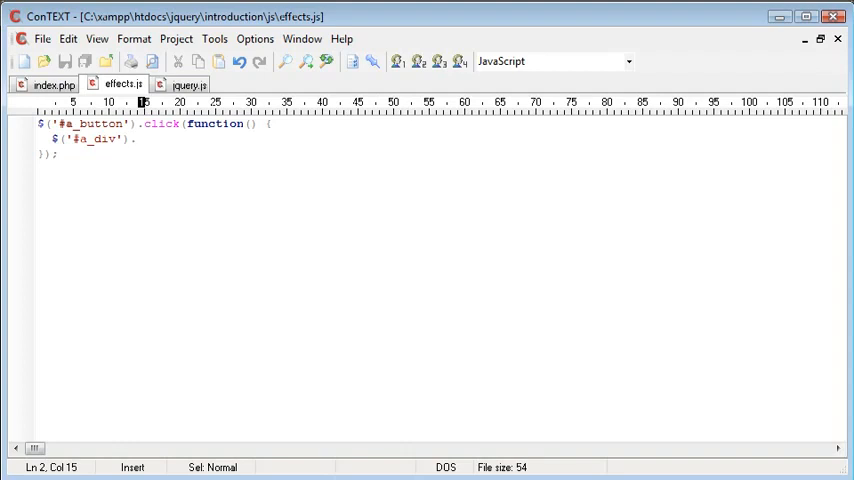
{"action": "type", "text": "hide"}
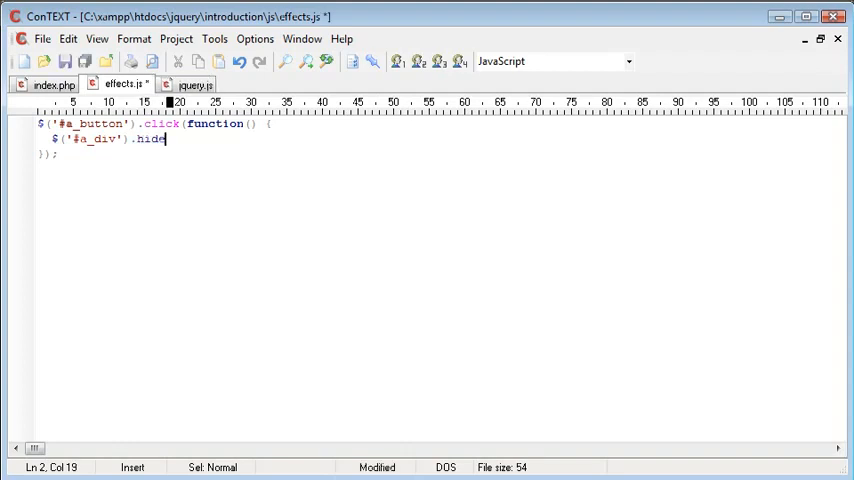
{"action": "type", "text": "();"}
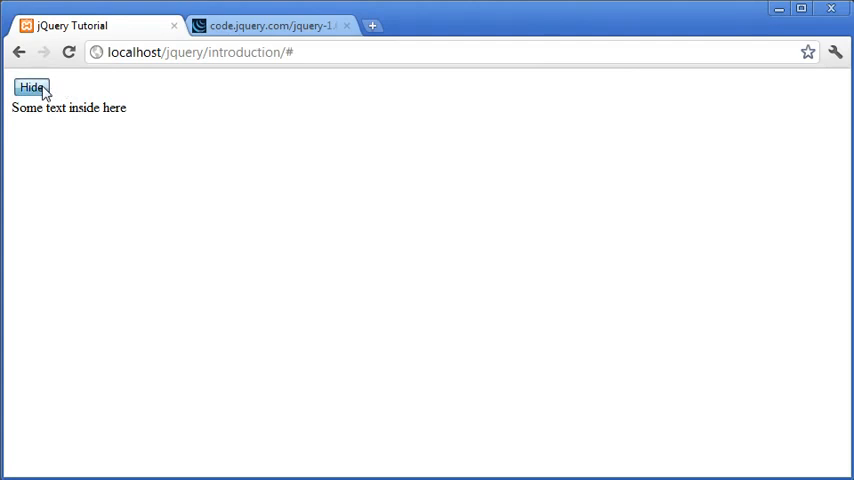
- Refresh the page in Chrome and press Hide to make the text disappear
{"action": "left_click", "coordinate": [31, 88]}
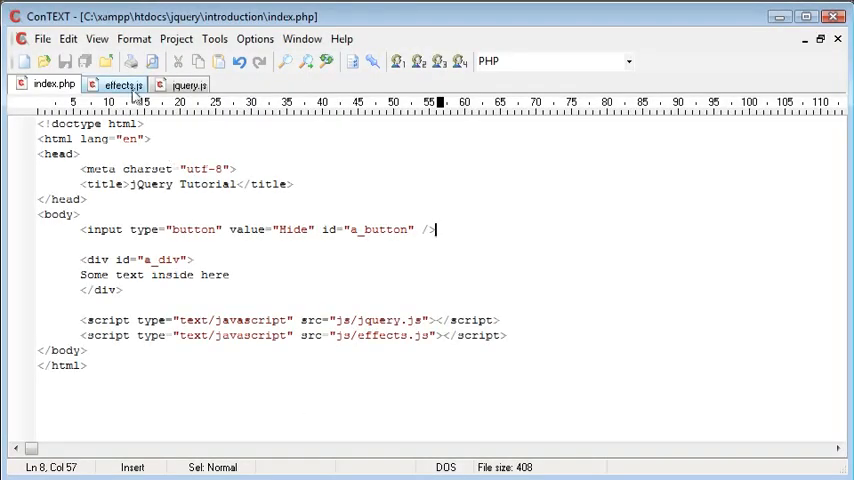
- Change the call to hide('fast') in effects.js and save
{"action": "left_click", "coordinate": [120, 84]}
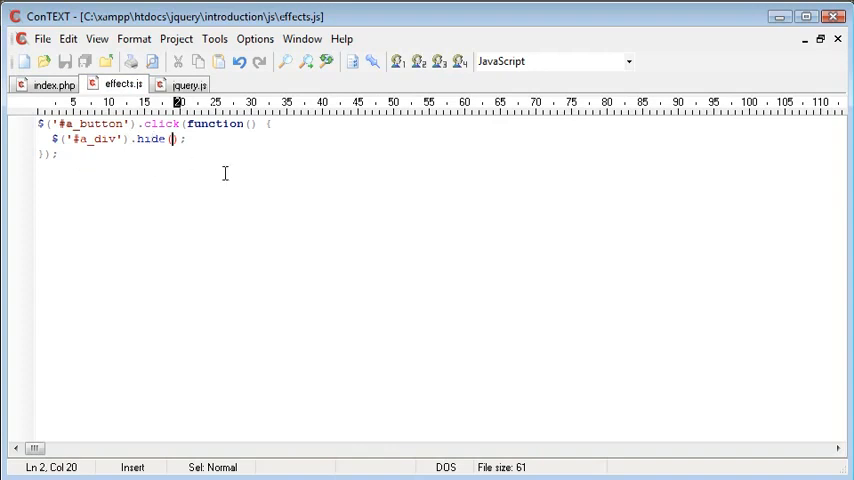
{"action": "type", "text": "'"}
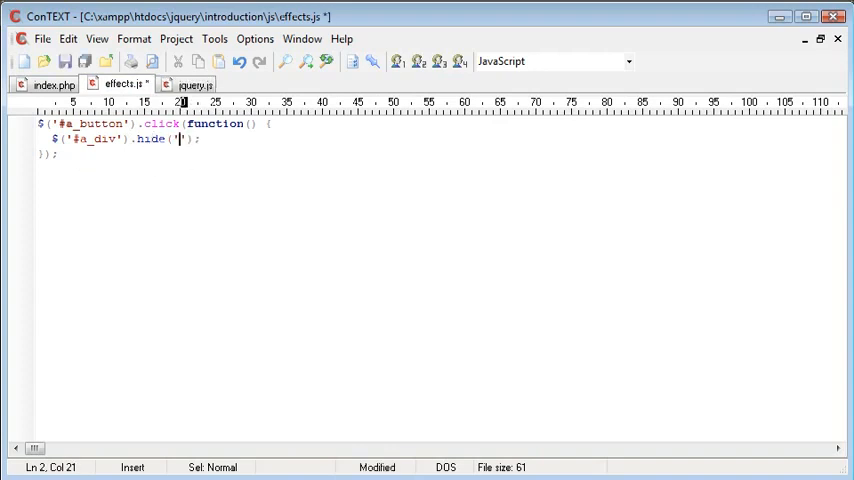
{"action": "key", "text": "ctrl+s"}
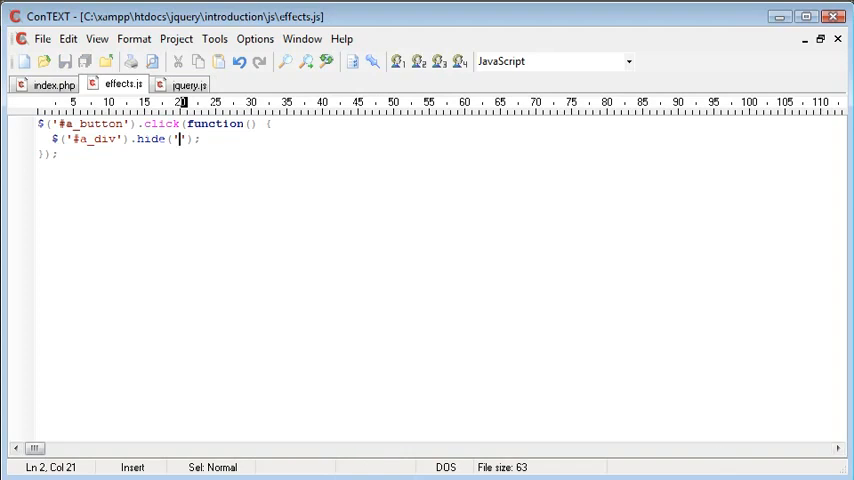
{"action": "mouse_move", "coordinate": [438, 343]}
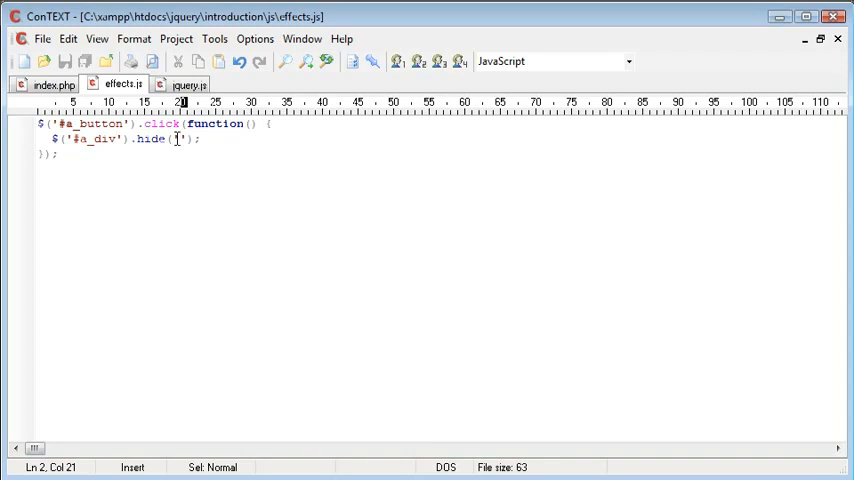
{"action": "type", "text": "fast"}
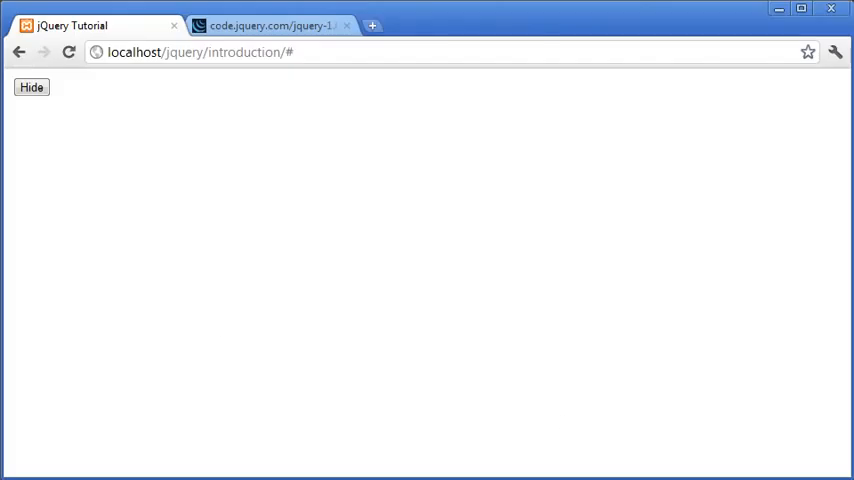
- Reload the Chrome page and press Hide twice to watch the fast effect
{"action": "left_click", "coordinate": [31, 87]}
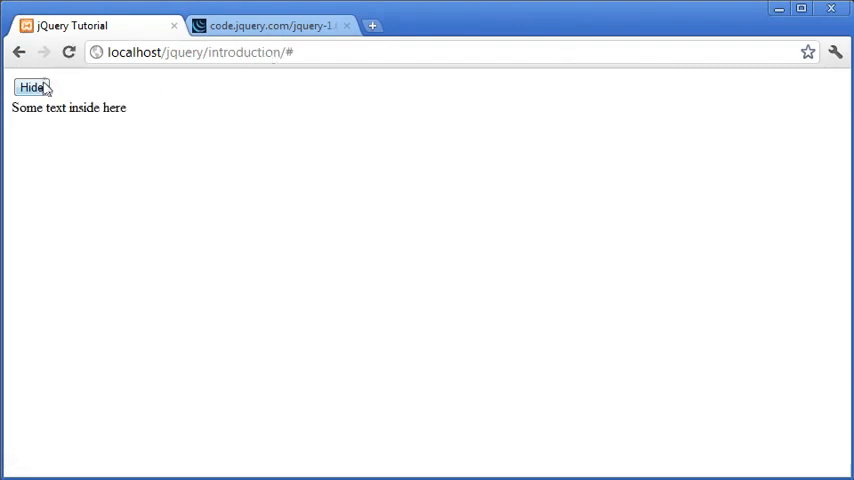
{"action": "left_click", "coordinate": [31, 87]}
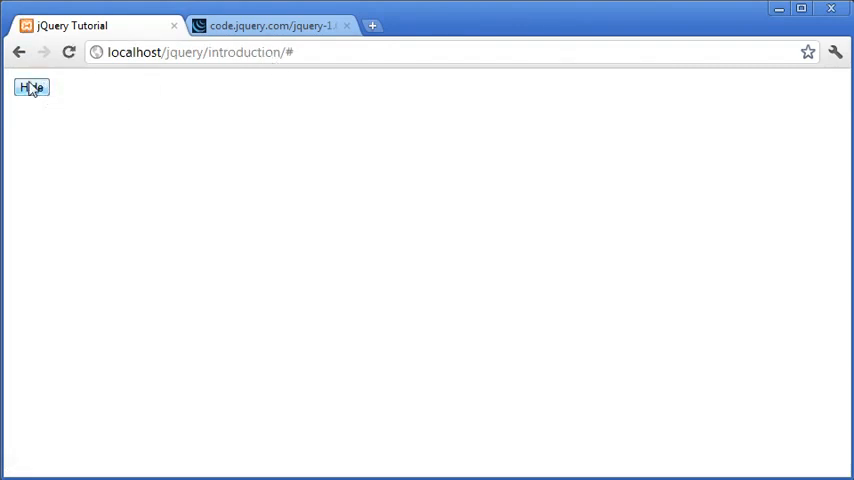
{"action": "left_click", "coordinate": [31, 88]}
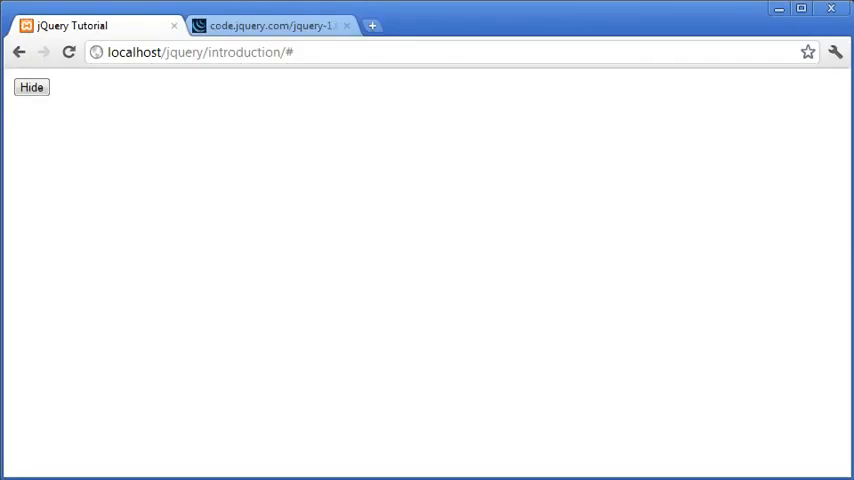
{"action": "left_click", "coordinate": [31, 87]}
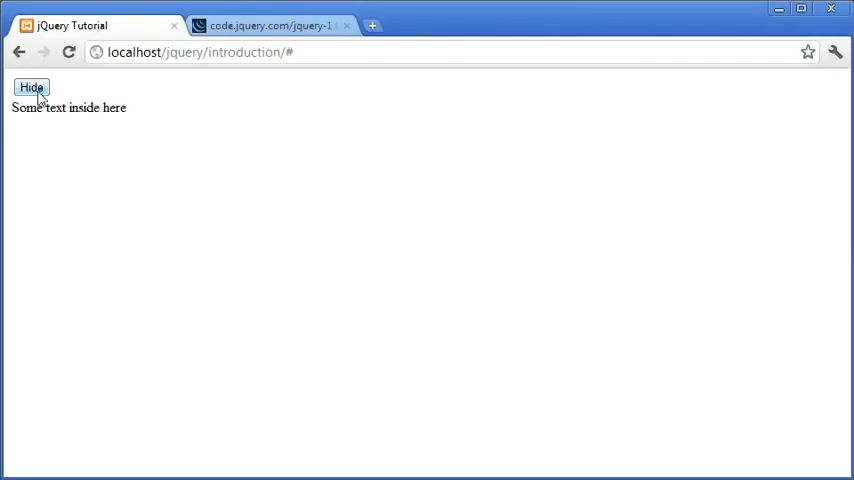
{"action": "left_click", "coordinate": [31, 88]}
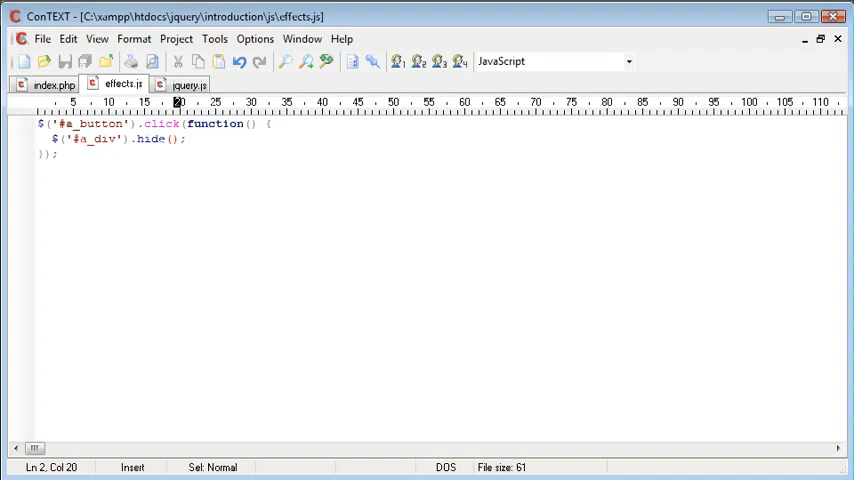
- Test hide(1000) then hide(5000) millisecond durations, pressing Hide in Chrome after each
{"action": "type", "text": "1"}
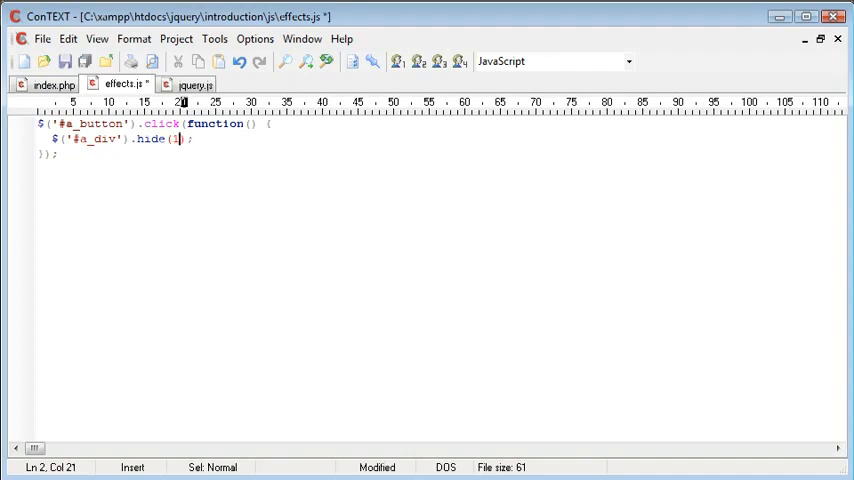
{"action": "type", "text": "000"}
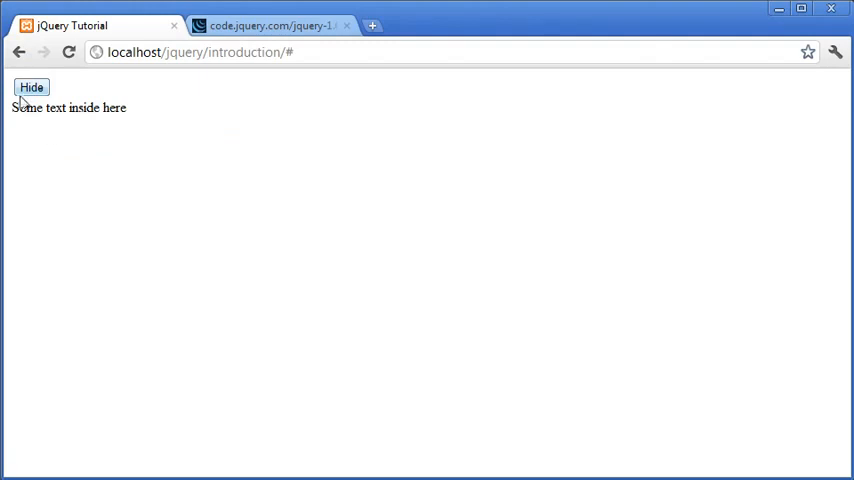
{"action": "left_click", "coordinate": [31, 87]}
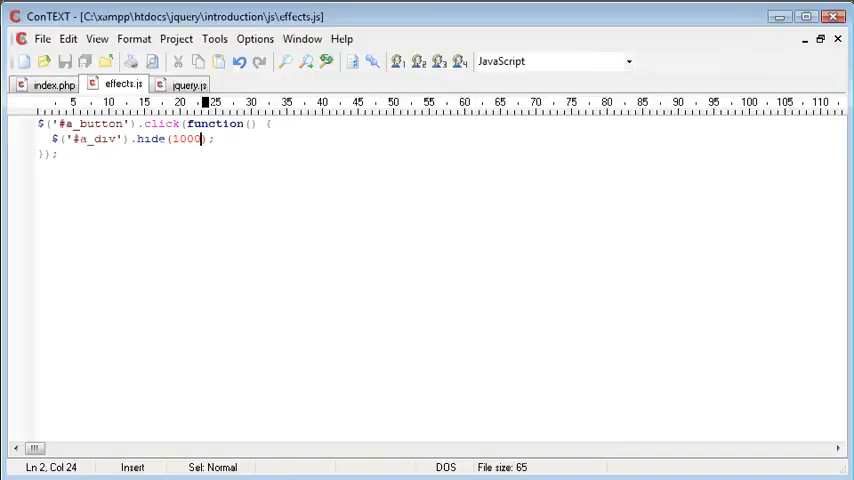
{"action": "type", "text": "5000"}
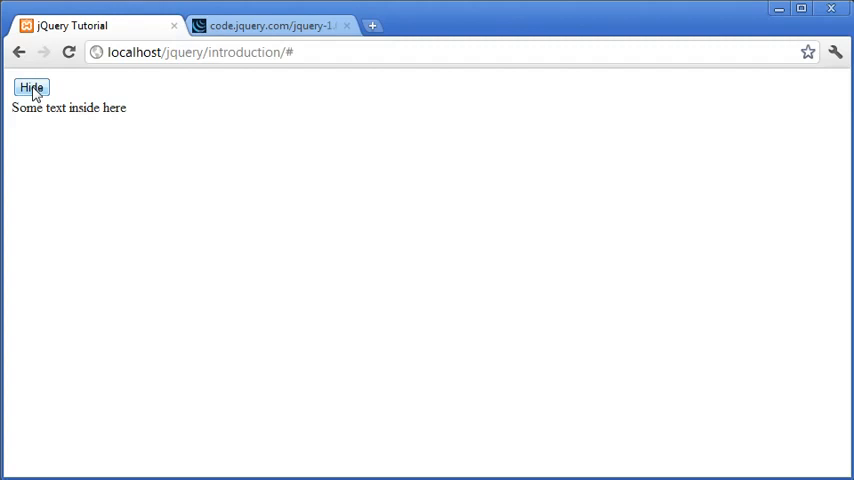
{"action": "left_click", "coordinate": [31, 88]}
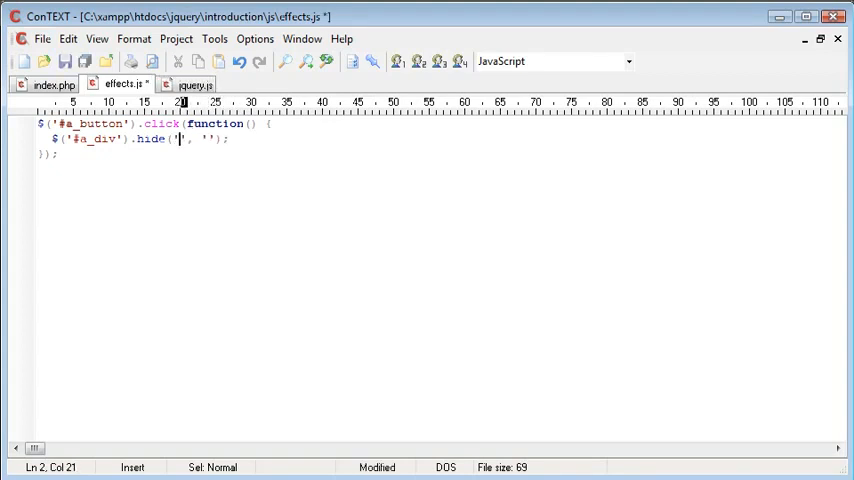
- Change the call to hide('slow', 'linear') and test the slow linear hide in Chrome
{"action": "type", "text": "slow"}
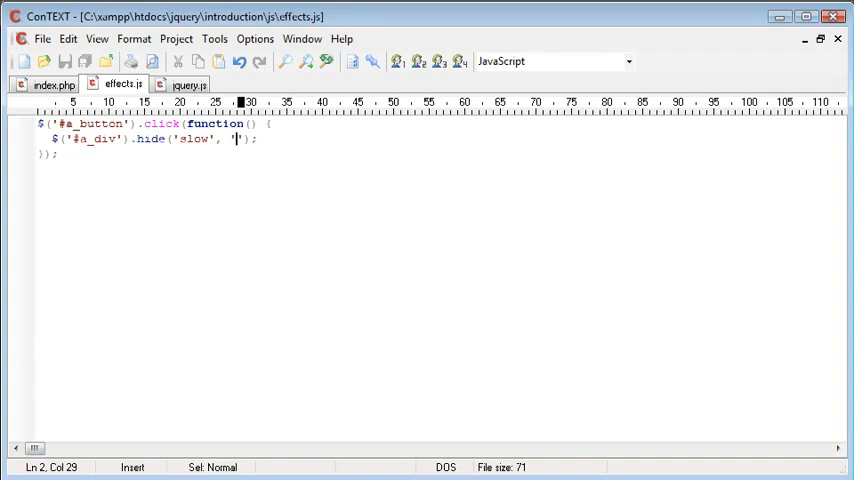
{"action": "type", "text": "linear"}
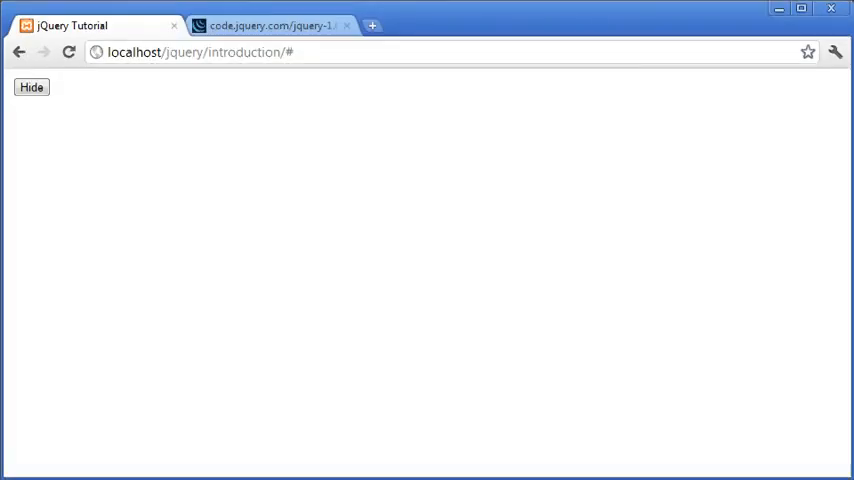
{"action": "left_click", "coordinate": [31, 87]}
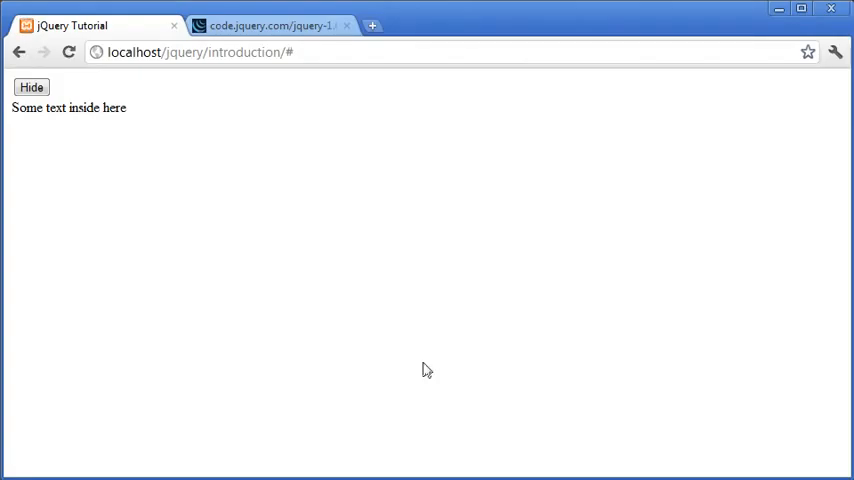
{"action": "left_click", "coordinate": [31, 88]}
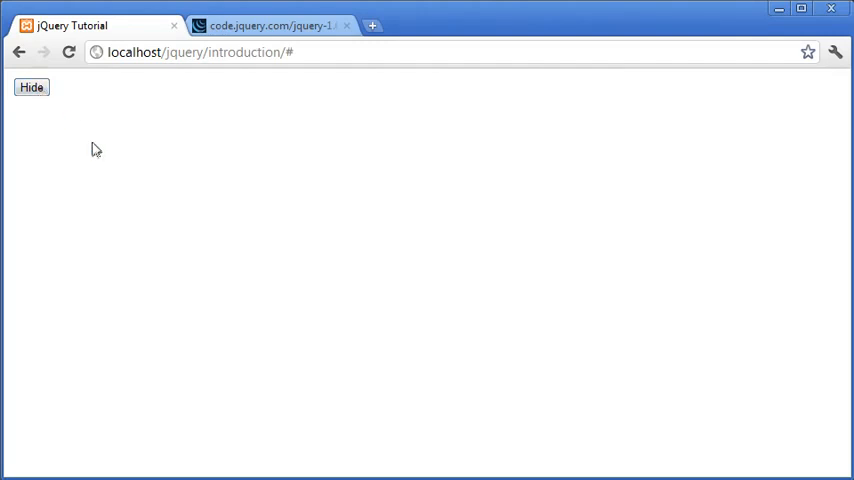
{"action": "mouse_move", "coordinate": [77, 120]}
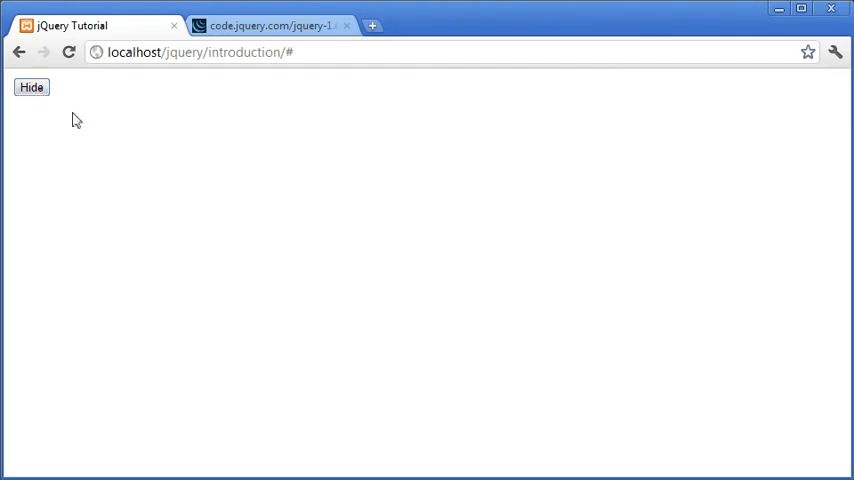
{"action": "left_click", "coordinate": [200, 52]}
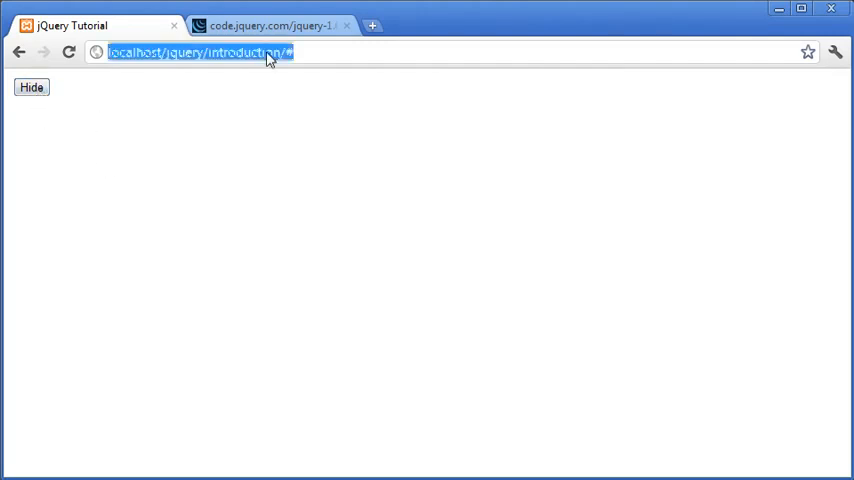
{"action": "left_click", "coordinate": [219, 233]}
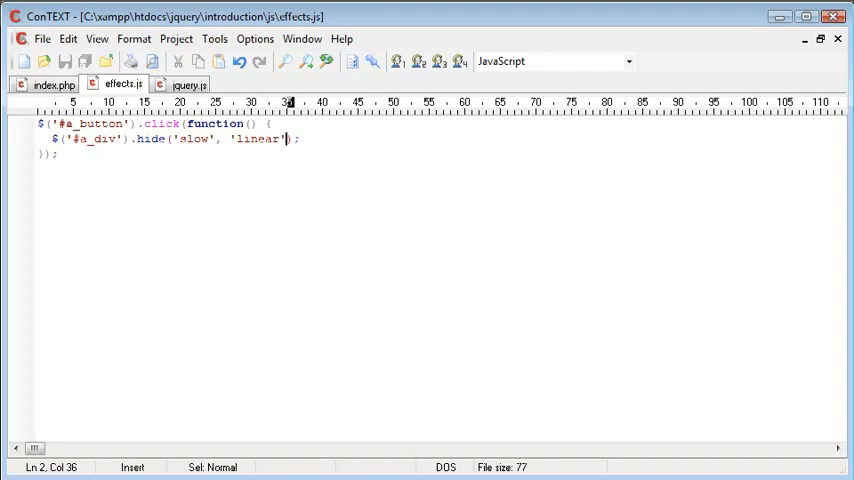
- Add a third argument function() { alert('Element hidden'); } to hide() and save
{"action": "type", "text": ")"}
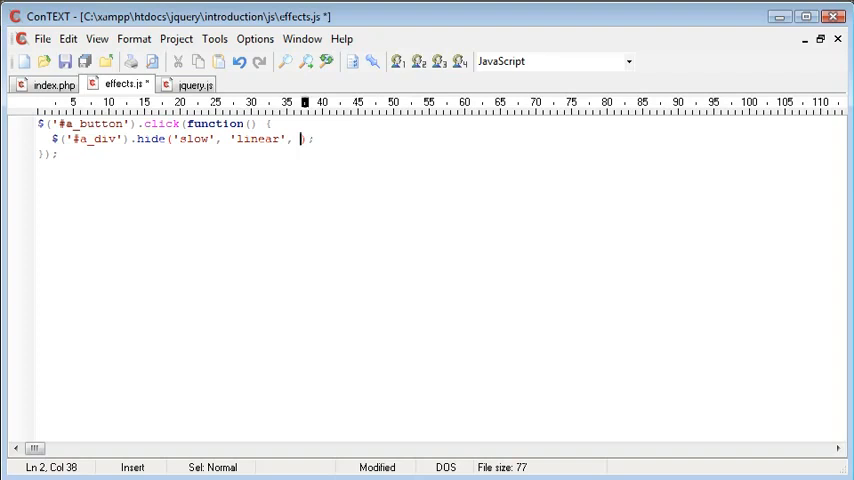
{"action": "type", "text": "function("}
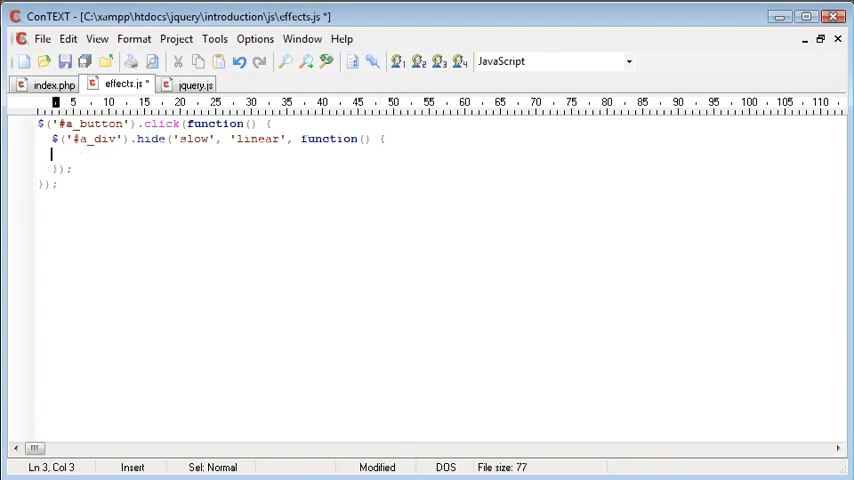
{"action": "type", "text": "alert();"}
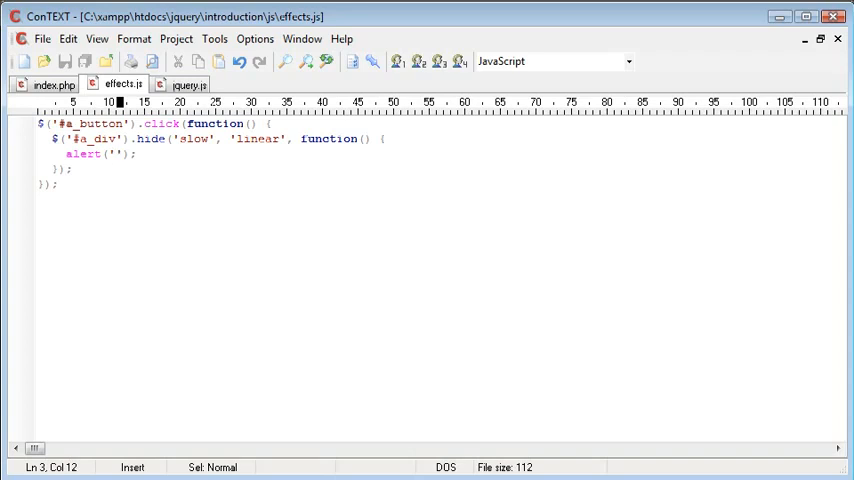
{"action": "type", "text": "Elem"}
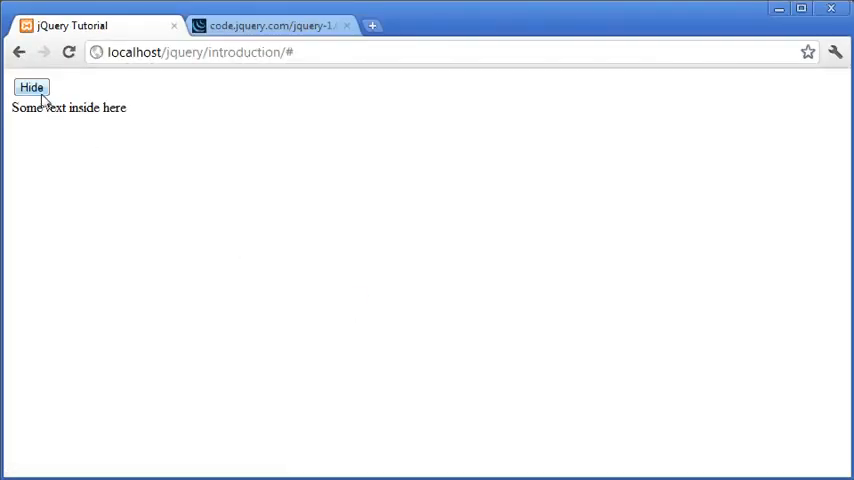
- Press Hide in Chrome to trigger the 'Element hidden' alert, then return to effects.js
{"action": "left_click", "coordinate": [31, 88]}
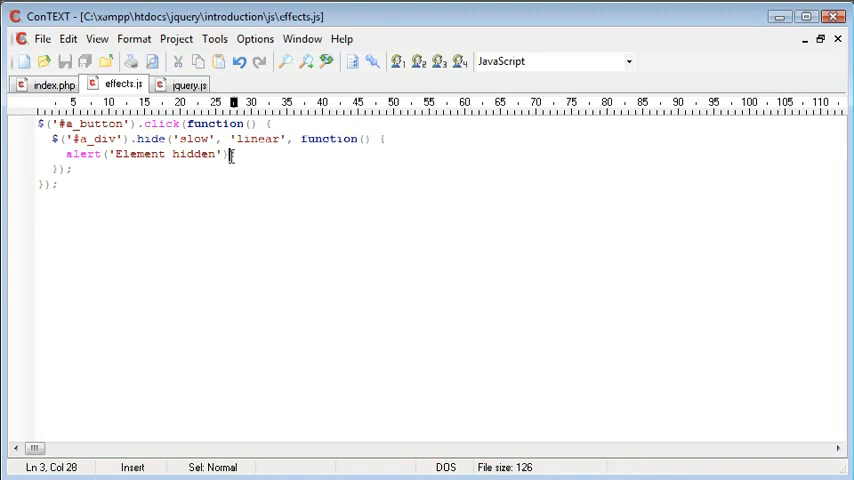
{"action": "key", "text": "Right"}
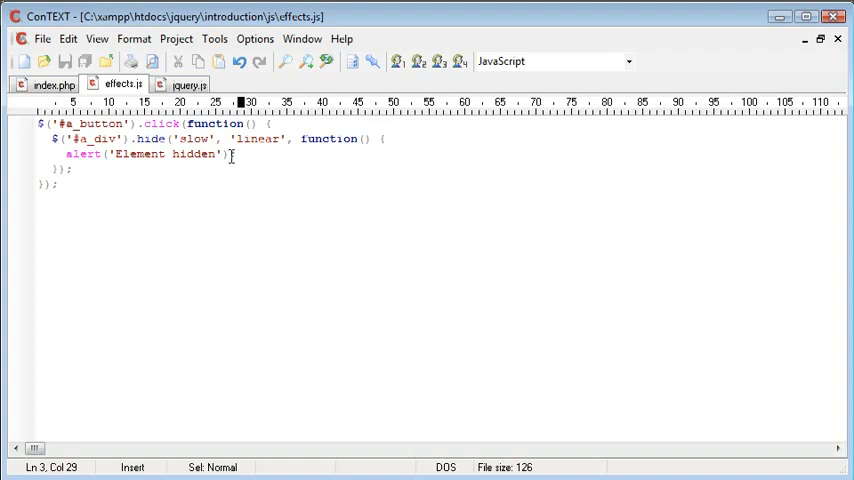